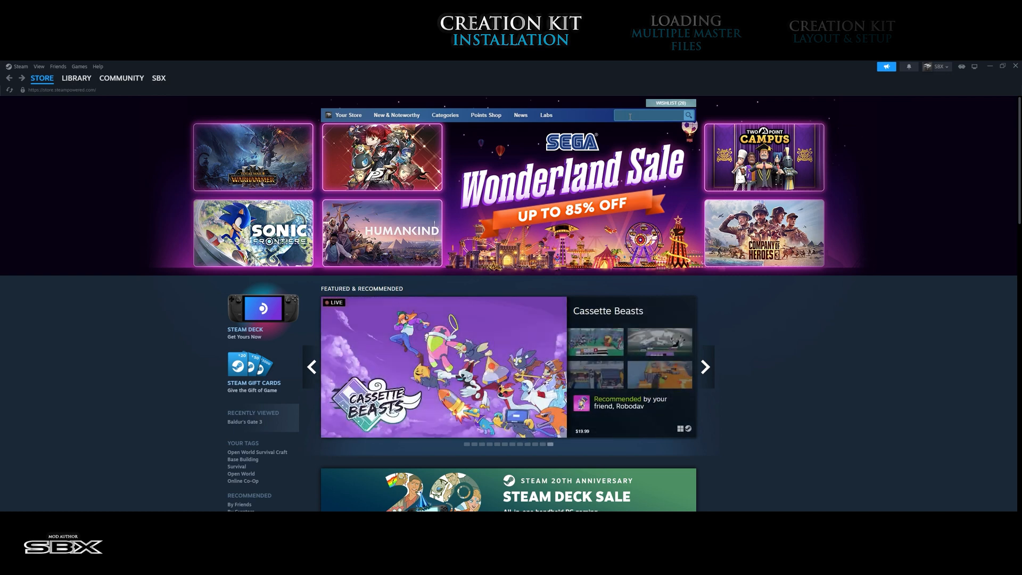
Search the store for SKYRIM CREATION KIT and choose the Skyrim Special Edition: Creation Kit result.
{"action": "type", "text": "SKYRIM CREATION KIT"}
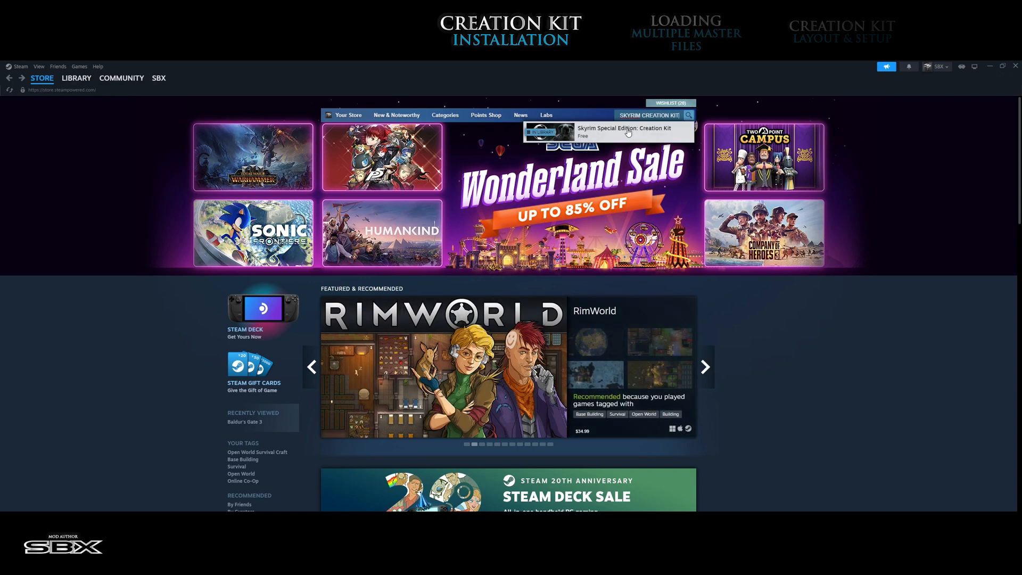
{"action": "left_click", "coordinate": [623, 130]}
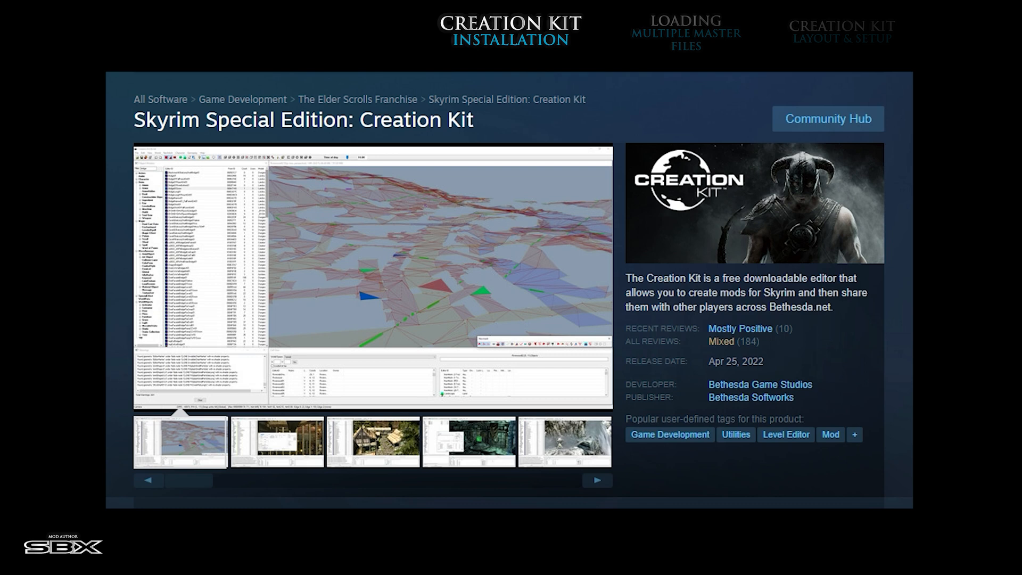
Install the Creation Kit from its store page and confirm the install dialog.
{"action": "left_click", "coordinate": [276, 441]}
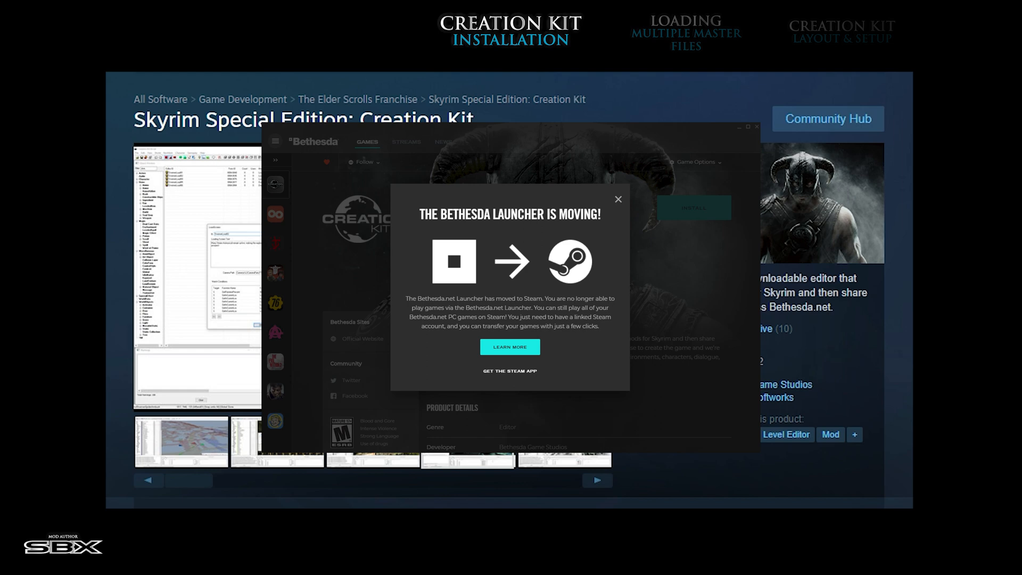
{"action": "left_click", "coordinate": [616, 199]}
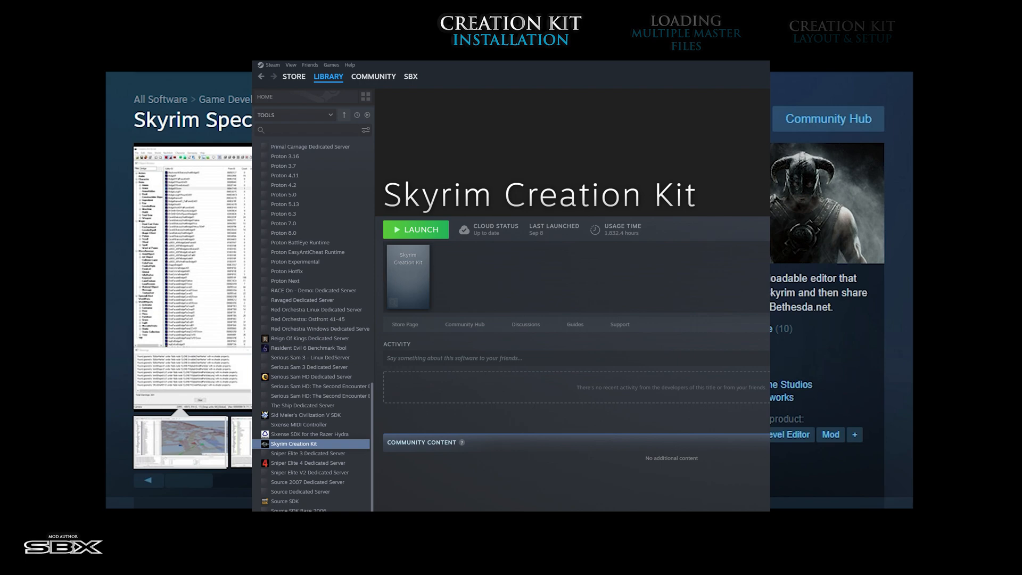
Launch Skyrim Creation Kit from its library page.
{"action": "left_click", "coordinate": [422, 229]}
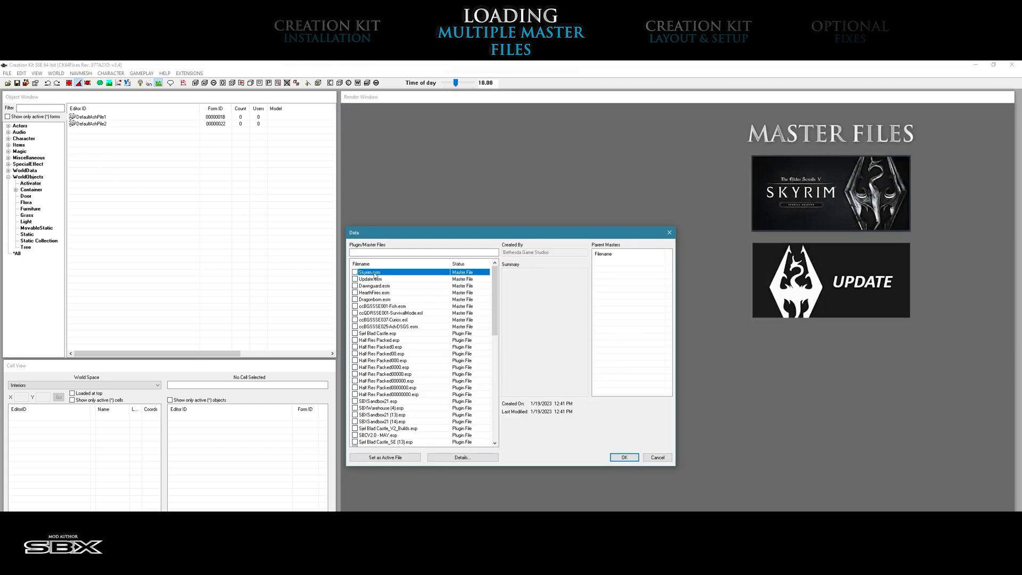
Tick Skyrim.esm and Update.esm in the Data dialog and confirm loading them.
{"action": "left_click", "coordinate": [355, 272]}
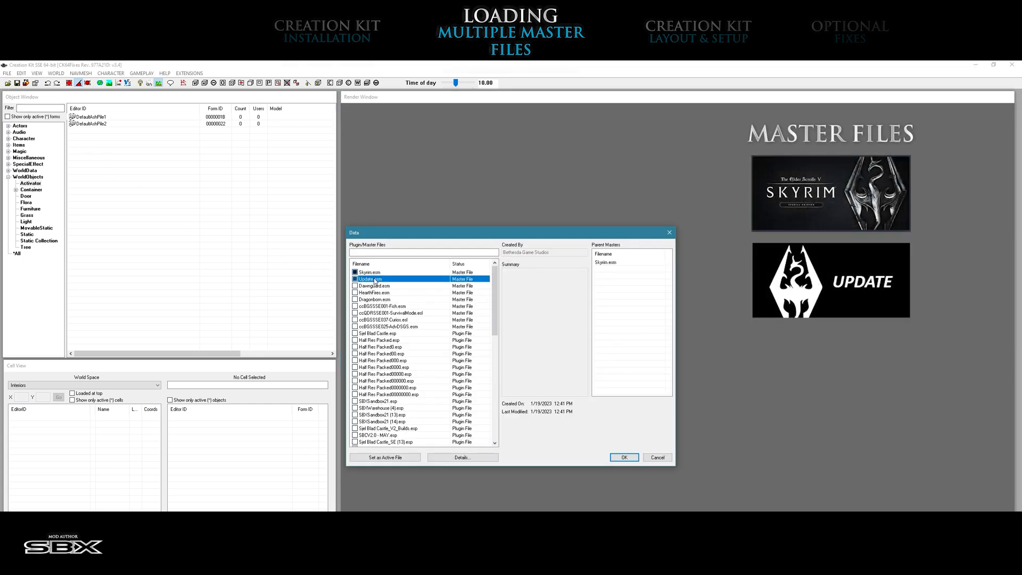
{"action": "left_click", "coordinate": [356, 278]}
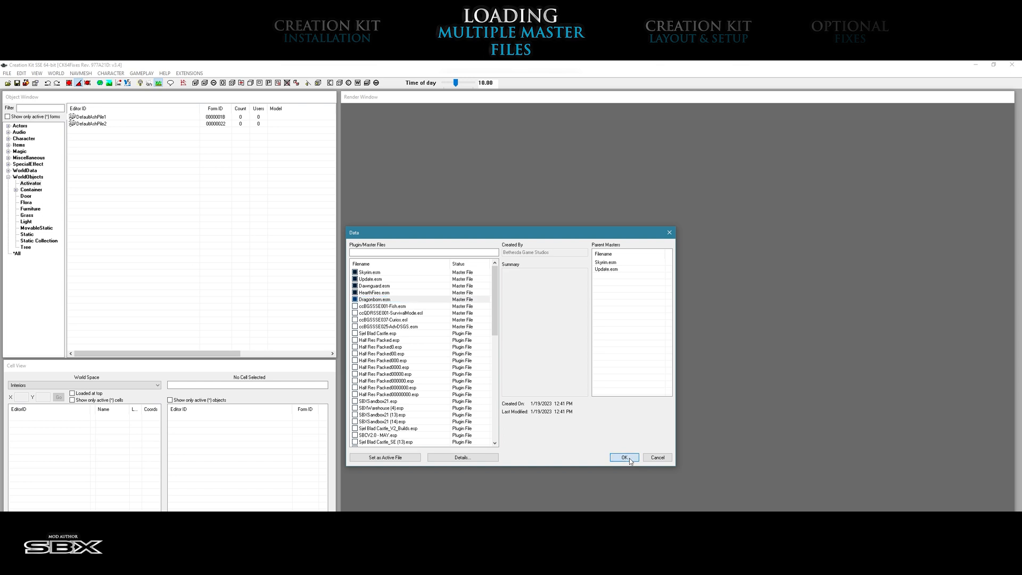
{"action": "left_click", "coordinate": [623, 457]}
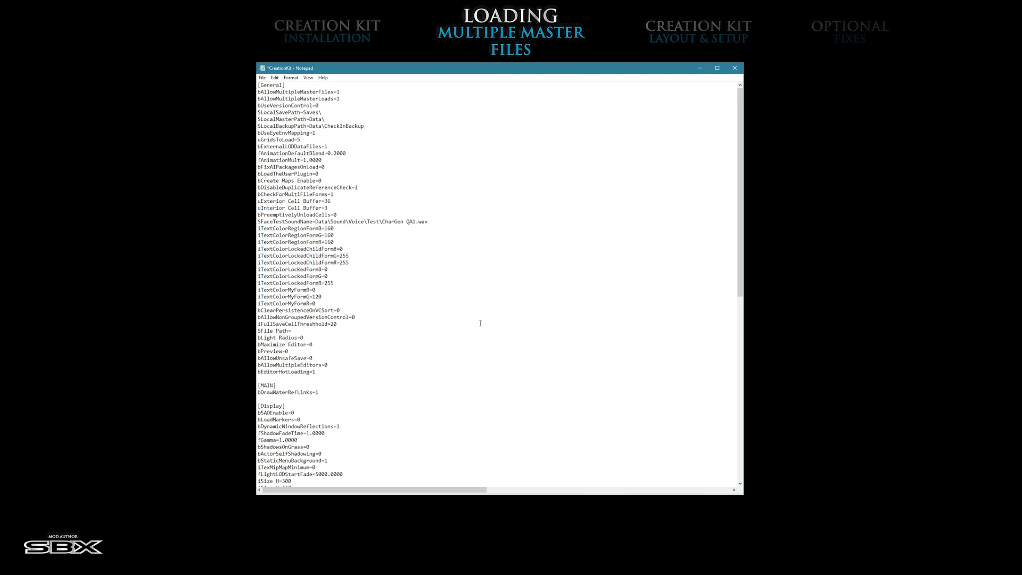
Review the bAllowMultipleMasterFiles and bAllowMultipleMasterLoads lines under [General], both set to 1.
{"action": "double_click", "coordinate": [329, 91]}
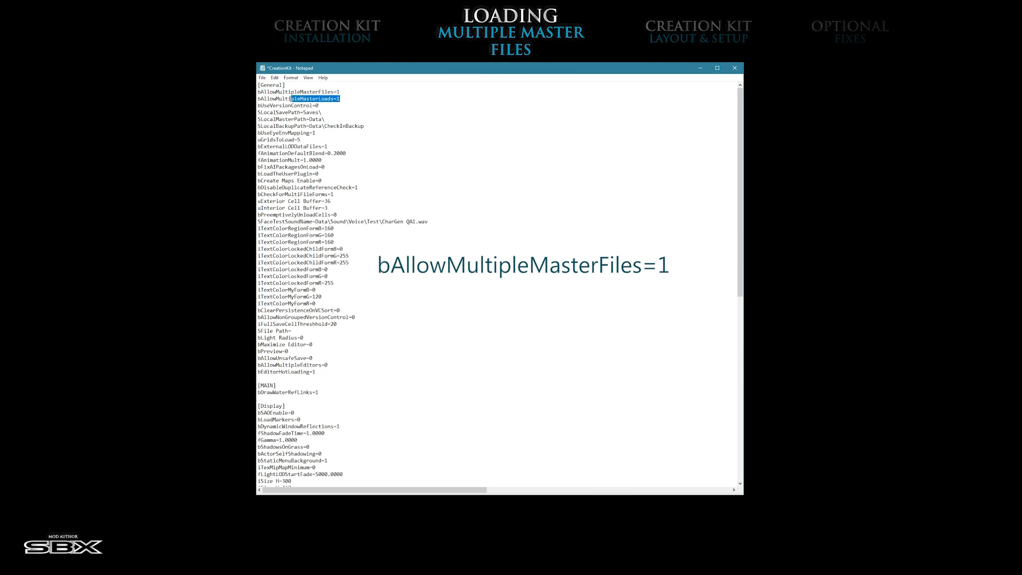
{"action": "triple_click", "coordinate": [293, 98]}
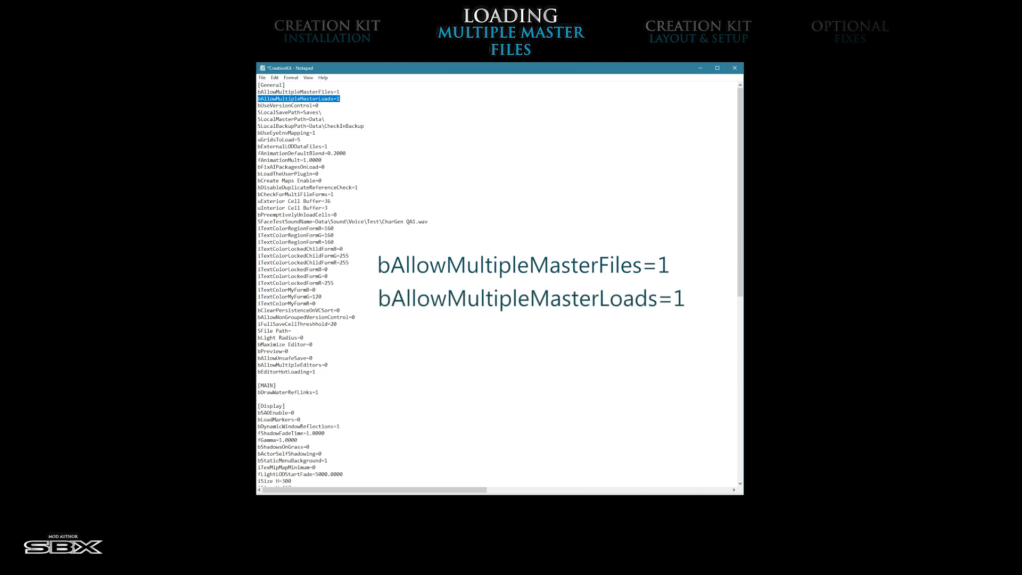
{"action": "scroll", "scroll_direction": "down", "scroll_amount": 3}
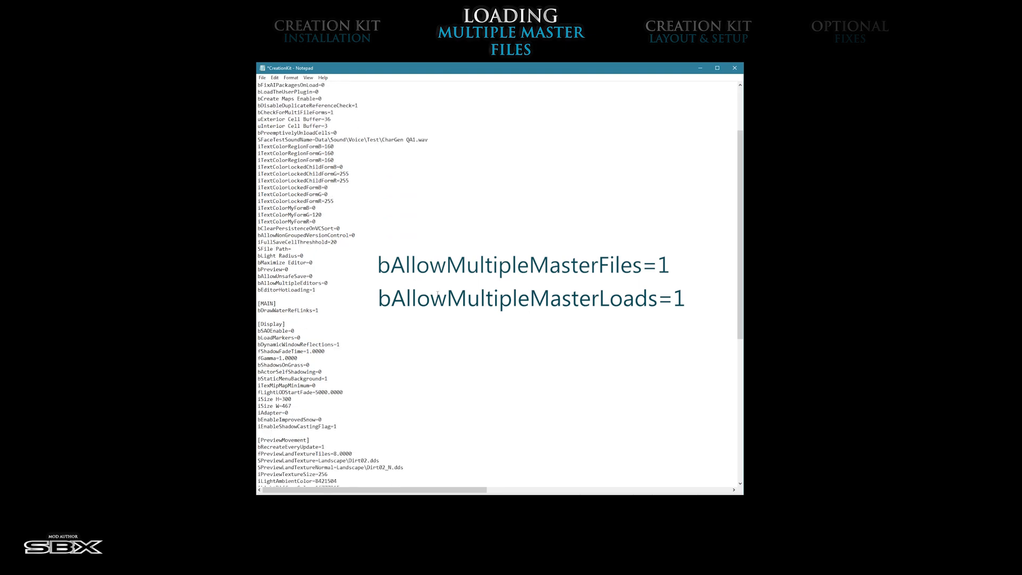
{"action": "scroll", "scroll_direction": "down", "scroll_amount": 3}
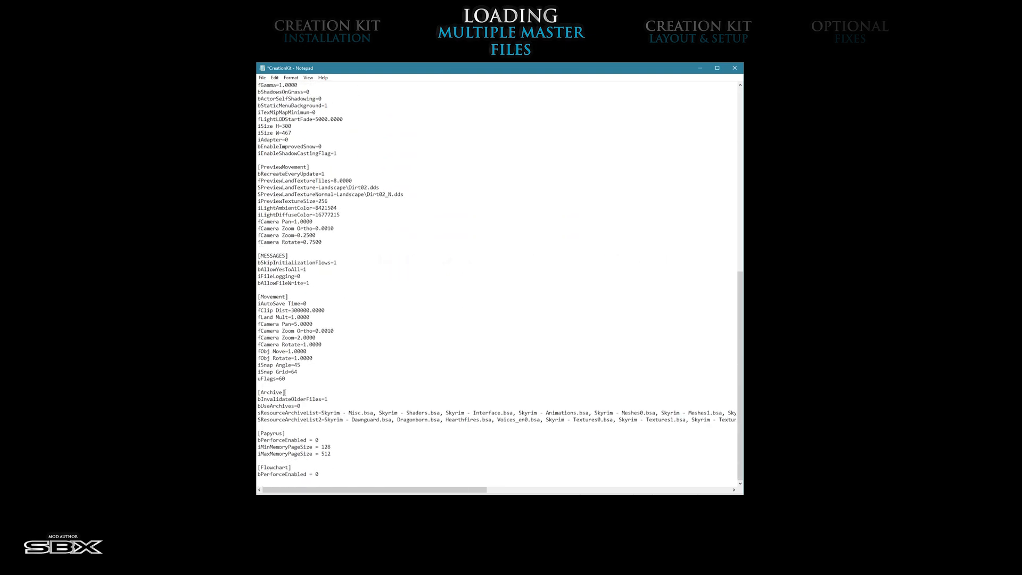
Check SResourceArchiveList2 under [Archive] lists the DLC archives, then return to the editor.
{"action": "double_click", "coordinate": [269, 392]}
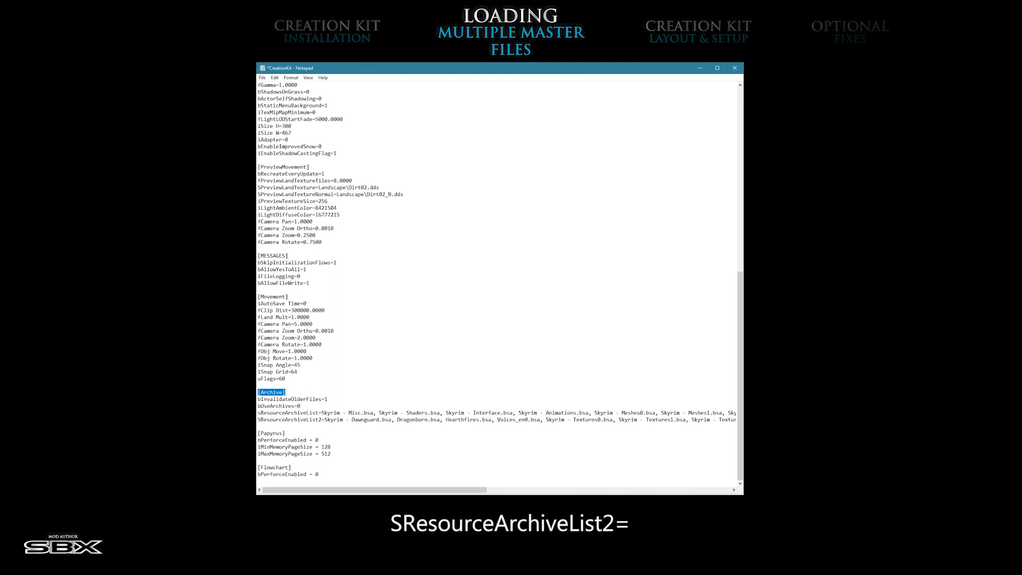
{"action": "double_click", "coordinate": [357, 420]}
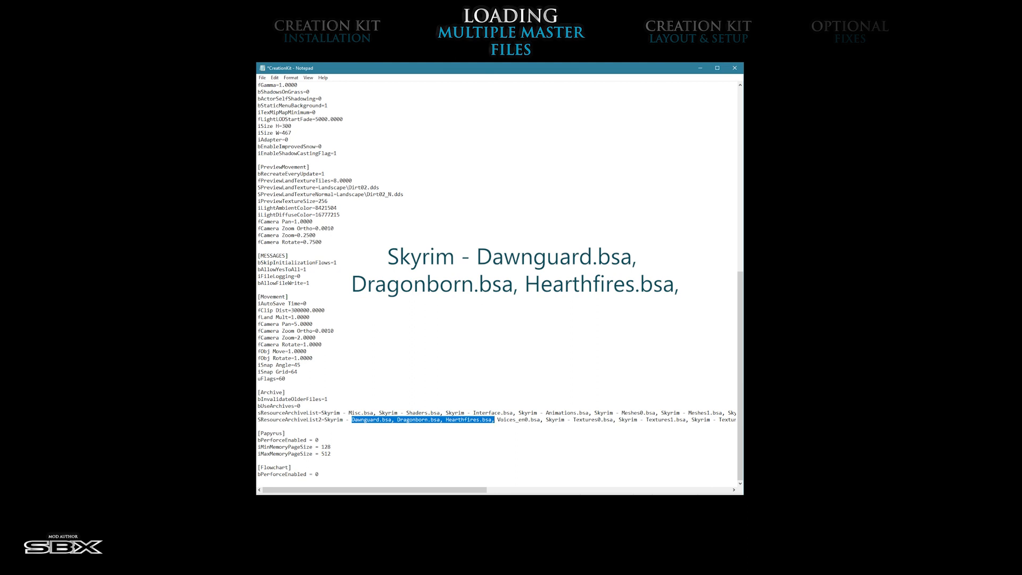
{"action": "left_click", "coordinate": [262, 77]}
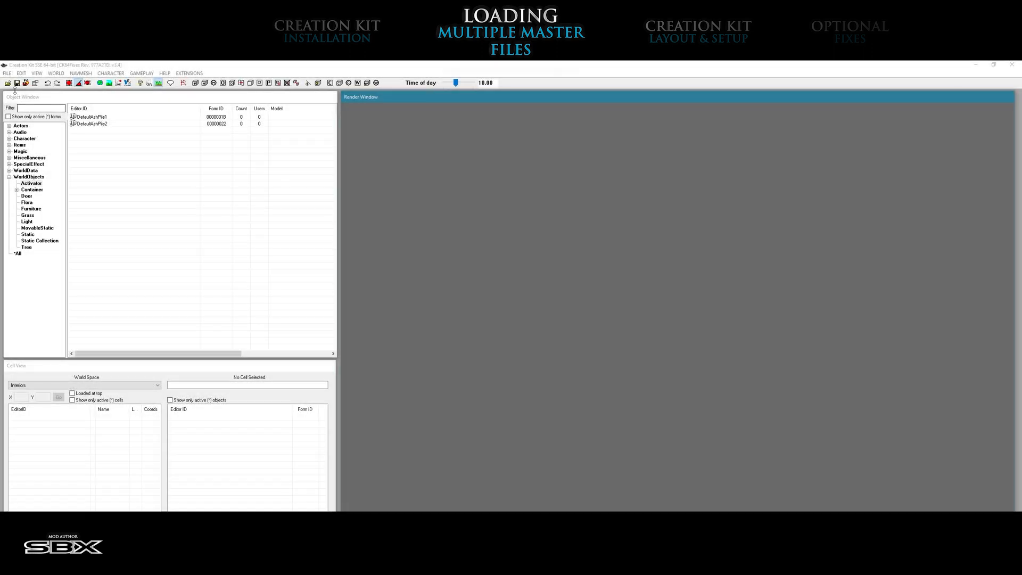
In File > Data tick Skyrim, Update, Dawnguard, Dragonborn and the Creation Club masters and load them.
{"action": "left_click", "coordinate": [7, 73]}
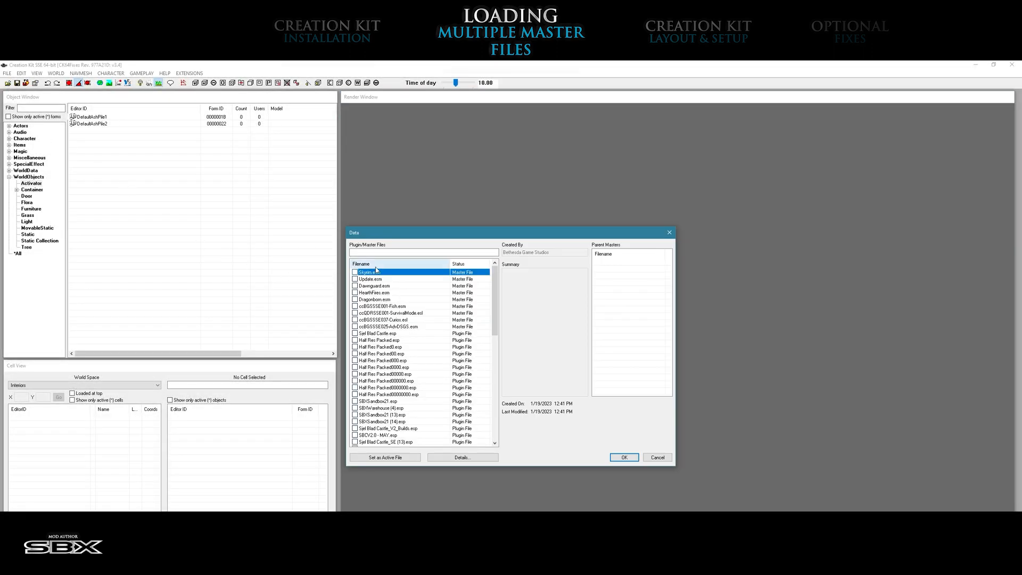
{"action": "left_click", "coordinate": [354, 272]}
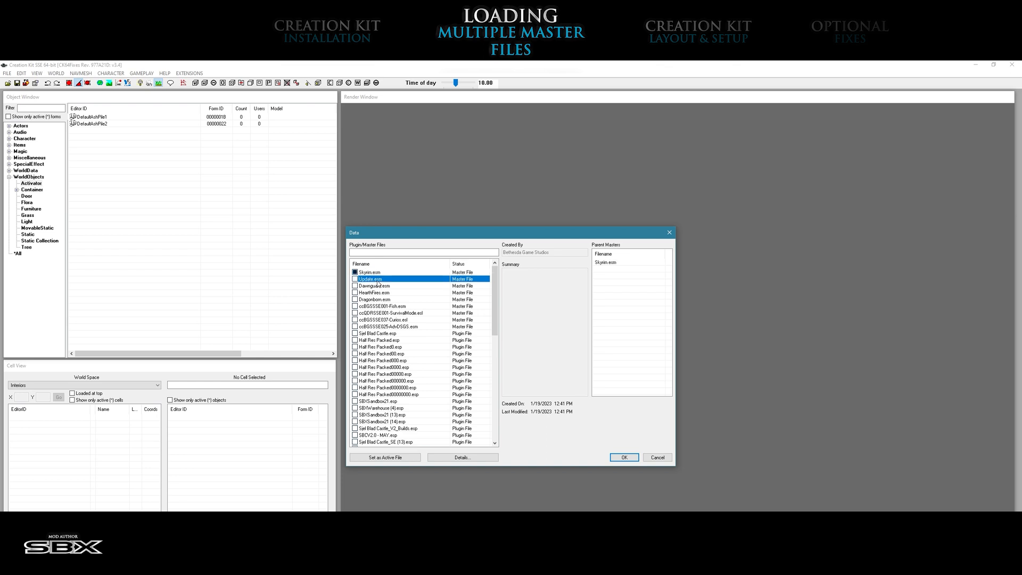
{"action": "left_click", "coordinate": [355, 279]}
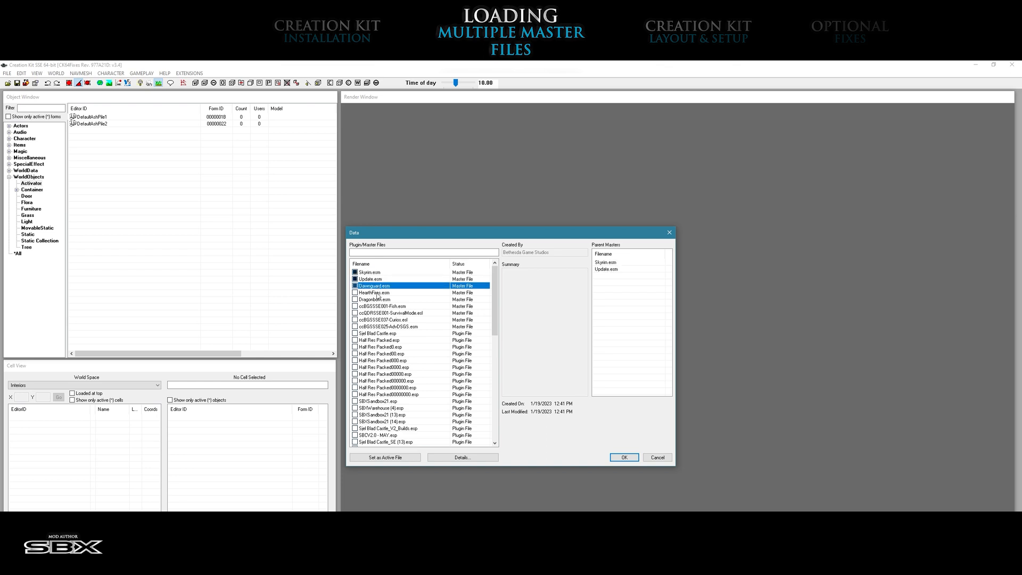
{"action": "left_click", "coordinate": [374, 299]}
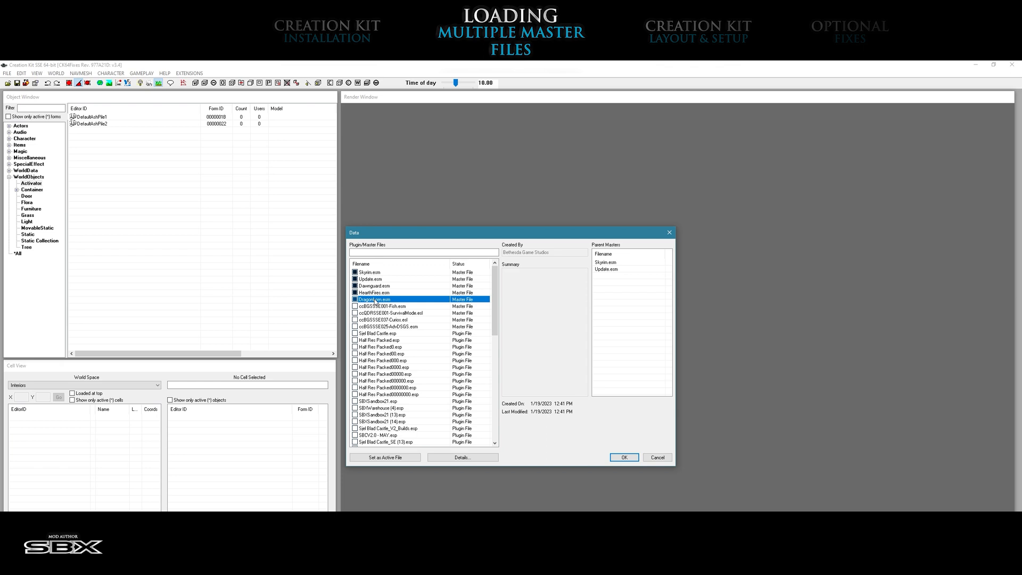
{"action": "mouse_move", "coordinate": [431, 324]}
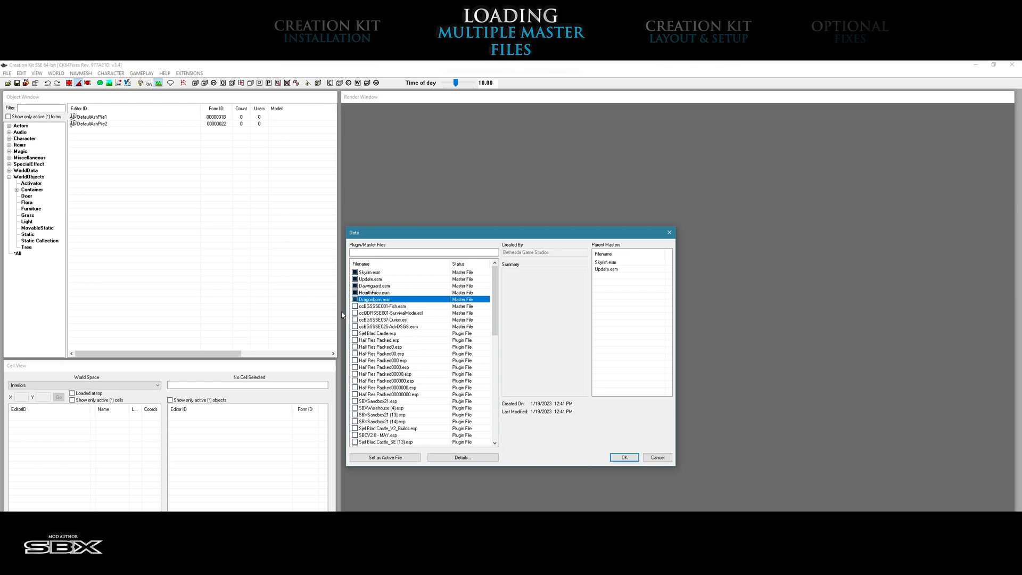
{"action": "left_click", "coordinate": [384, 307]}
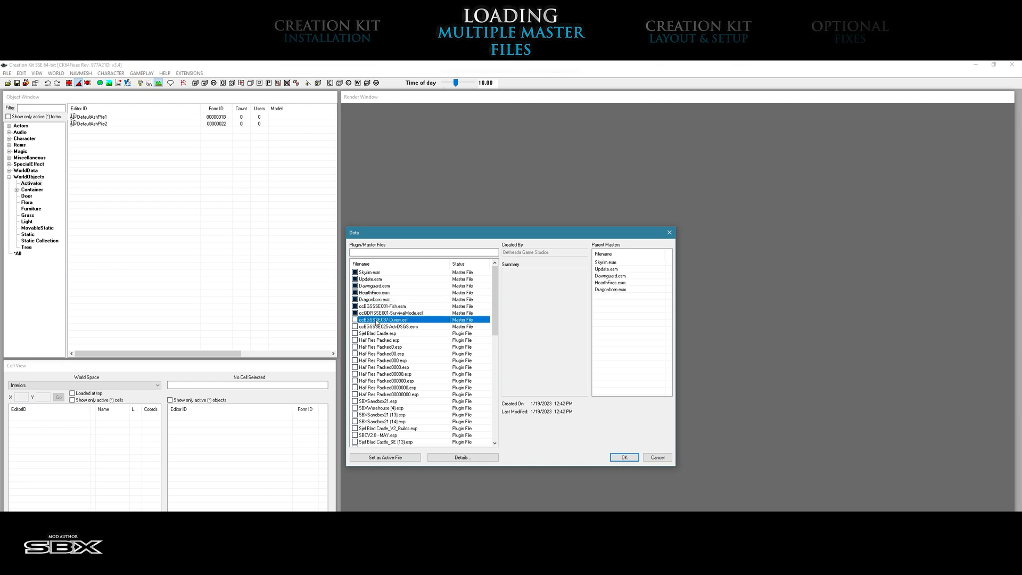
{"action": "left_click", "coordinate": [390, 327]}
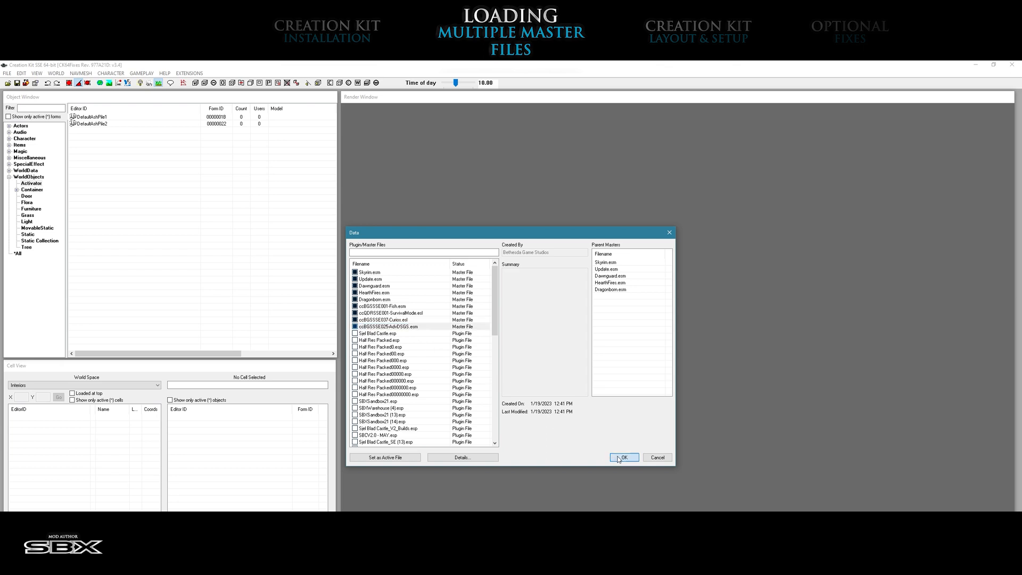
{"action": "left_click", "coordinate": [623, 456]}
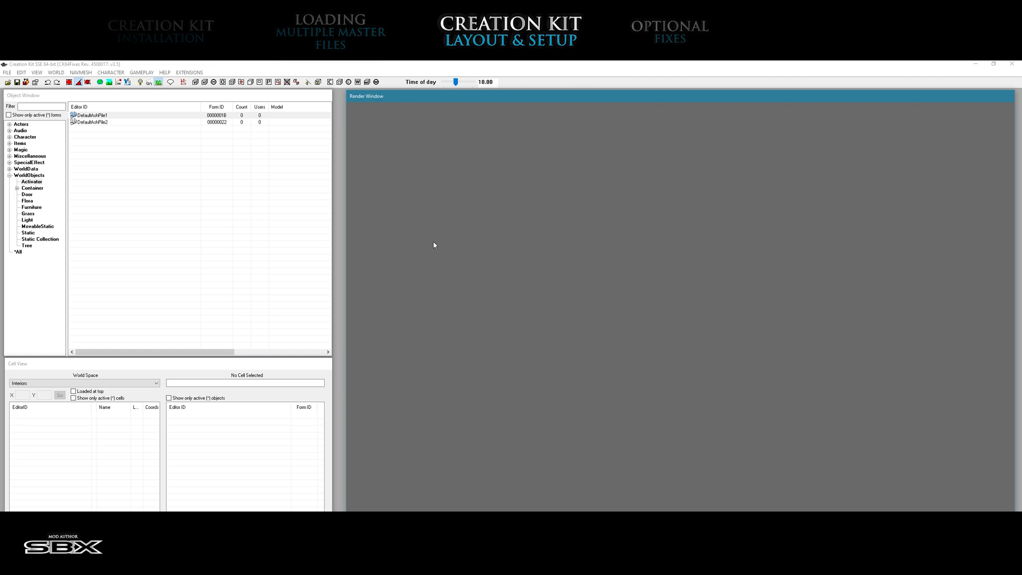
{"action": "mouse_move", "coordinate": [323, 240]}
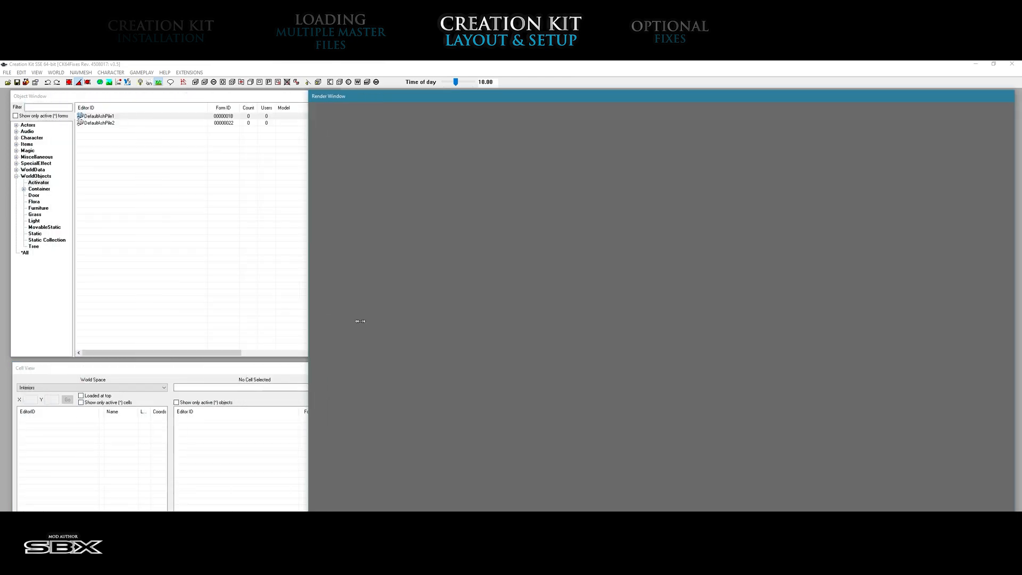
Drag the Render Window's left edge rightward so it clears the Object Window and Cell View.
{"action": "left_click_drag", "start_coordinate": [309, 297], "coordinate": [386, 297]}
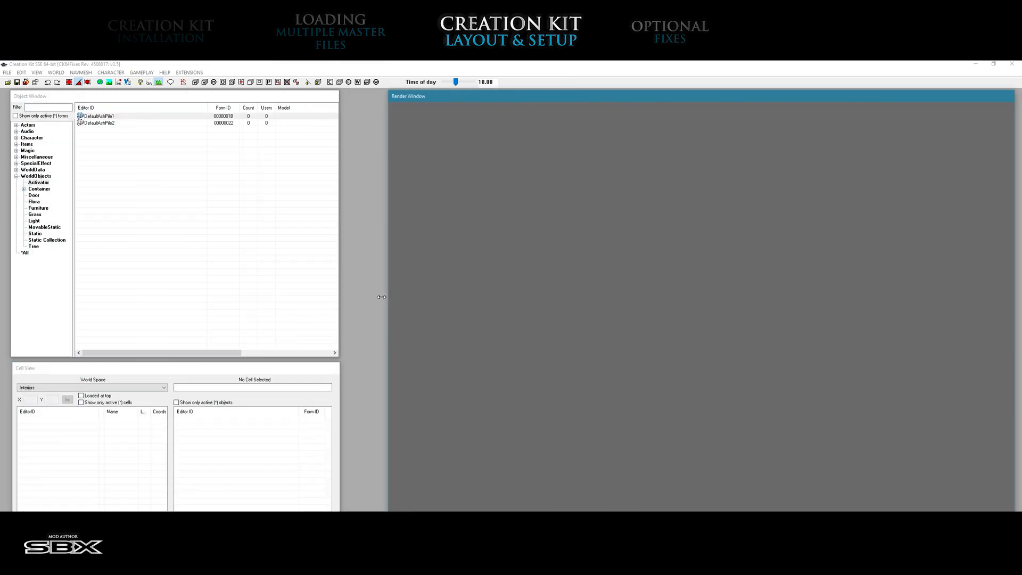